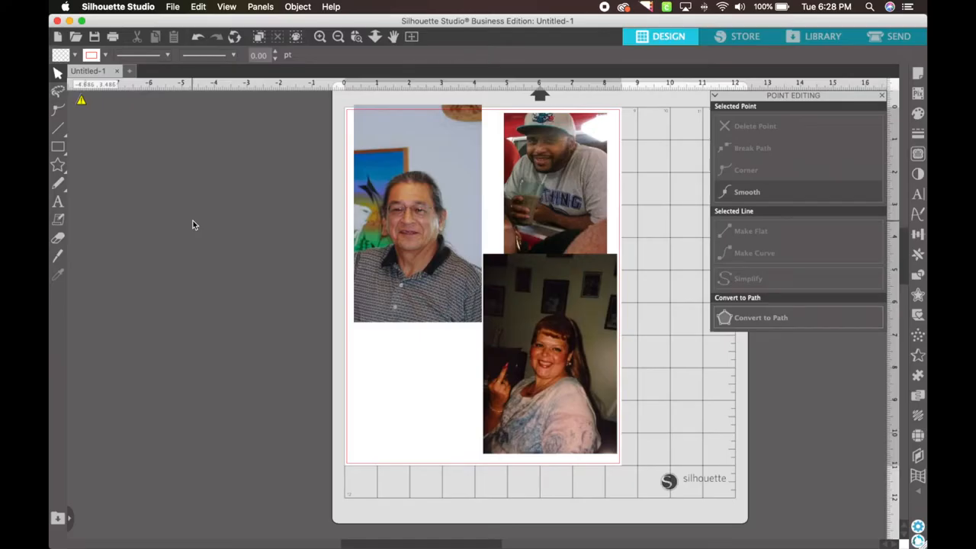
mouse_move(486, 89)
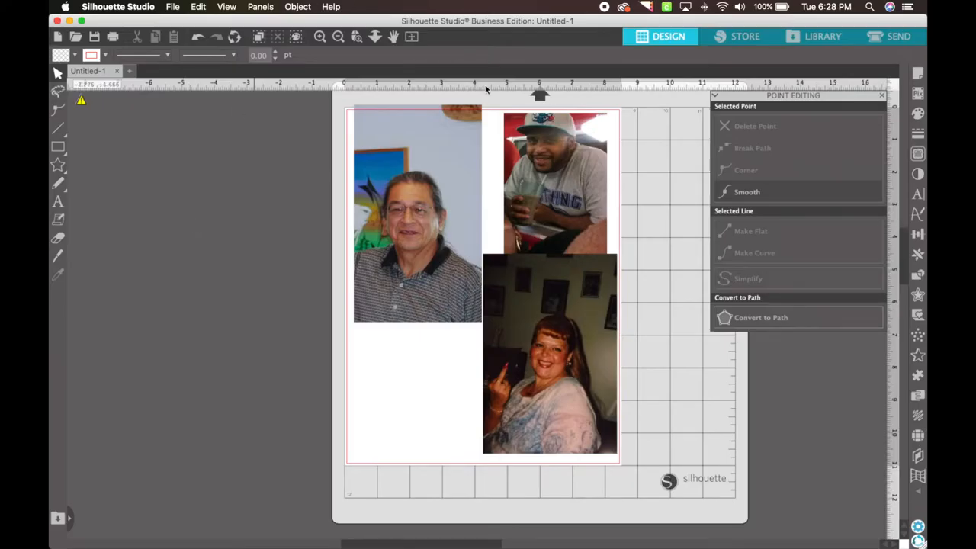
mouse_move(497, 354)
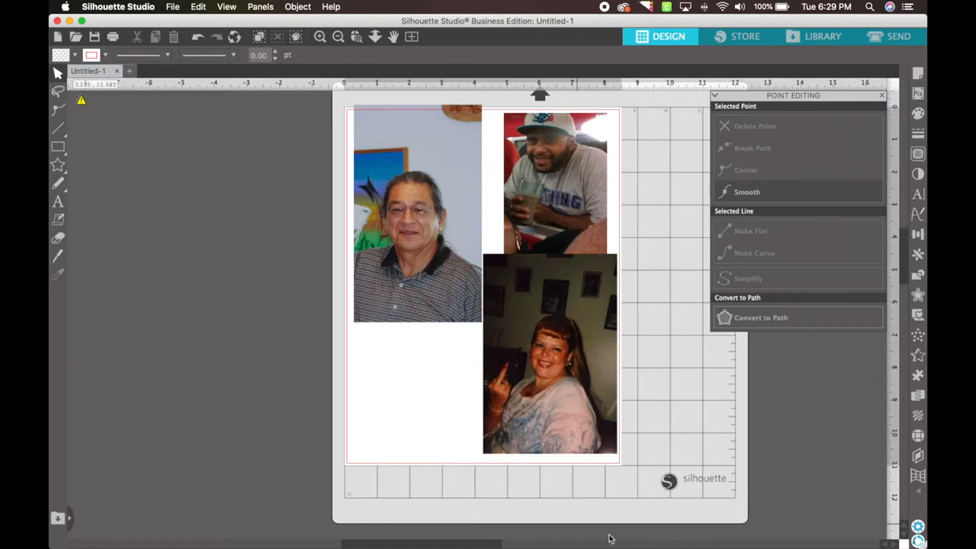
mouse_move(389, 195)
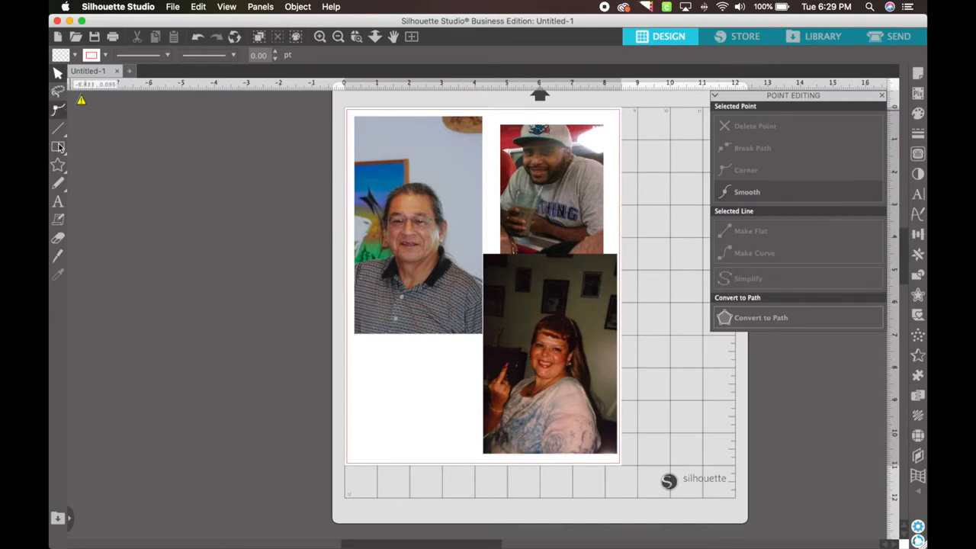
- Draw a circle with the Ellipse tool framing the man's face in the left photo
click(58, 147)
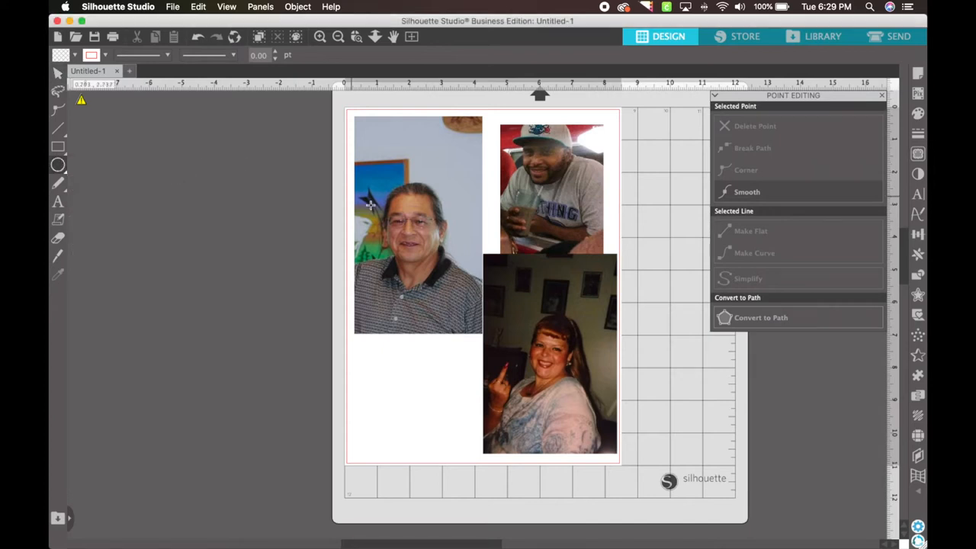
drag(370, 204, 430, 227)
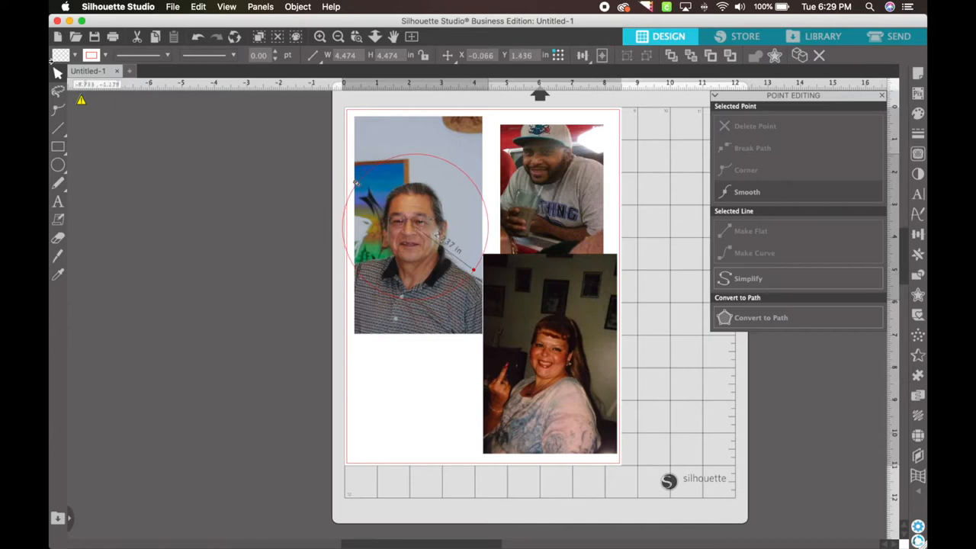
drag(354, 183, 366, 193)
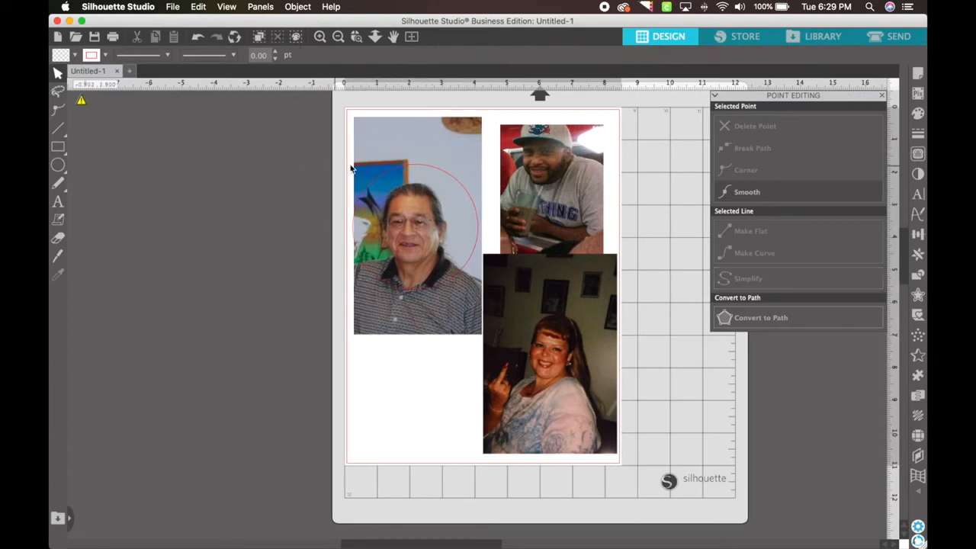
- Centre the circle on the man's face and copy it for reuse
click(381, 179)
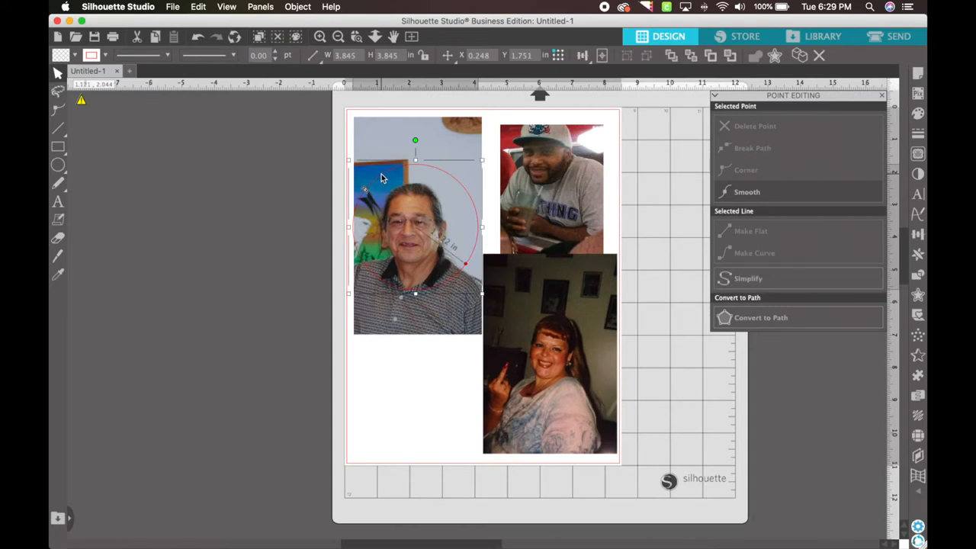
drag(381, 180, 416, 217)
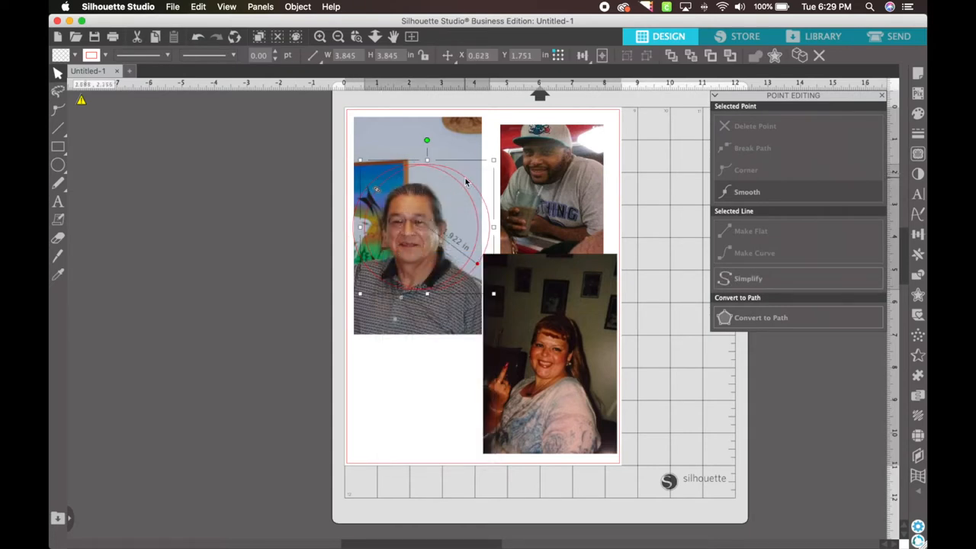
right_click(494, 150)
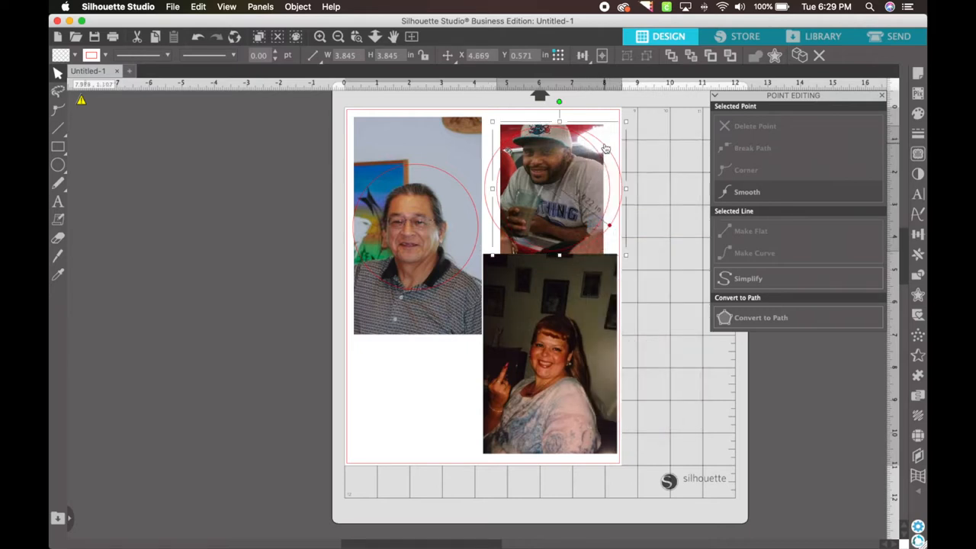
- Place circle copies over the top-right photo and centre one on the woman's face
click(549, 355)
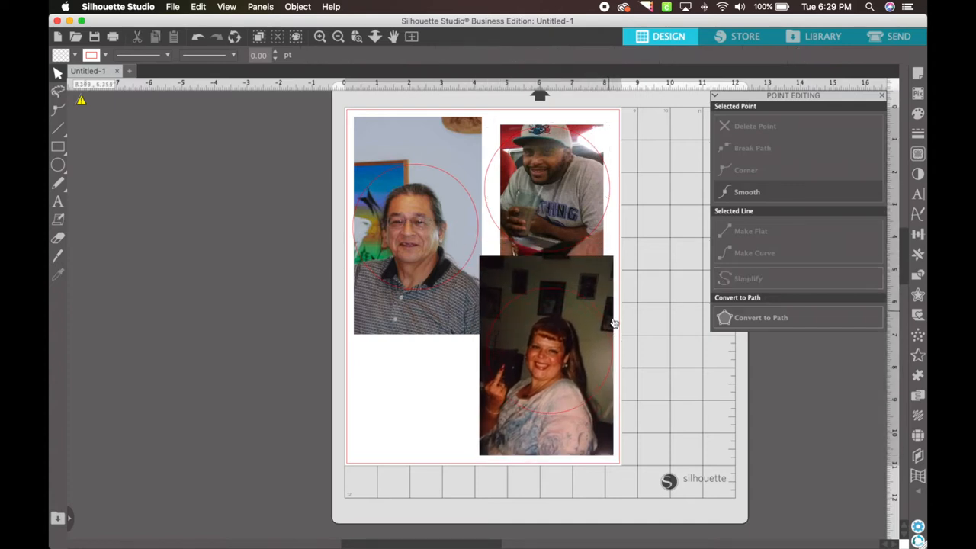
click(545, 359)
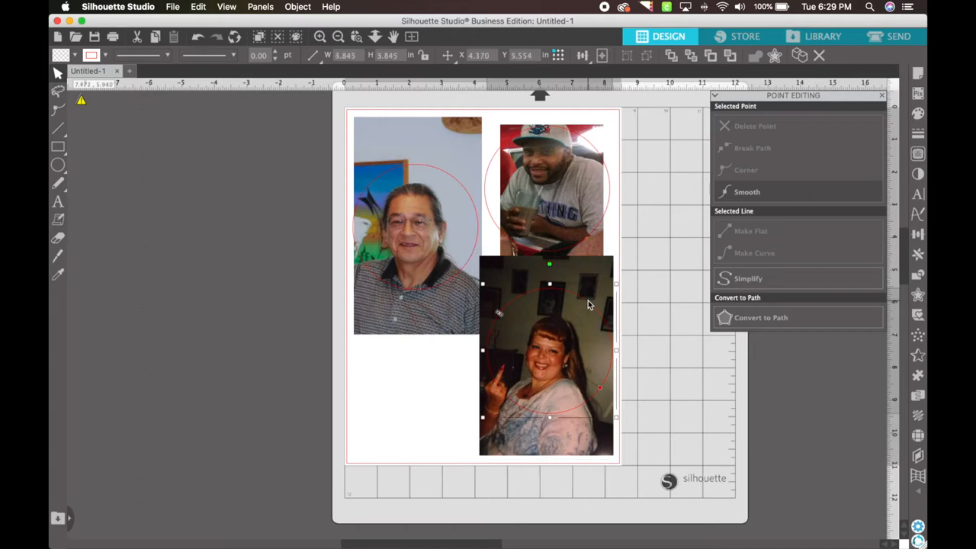
drag(587, 304, 494, 293)
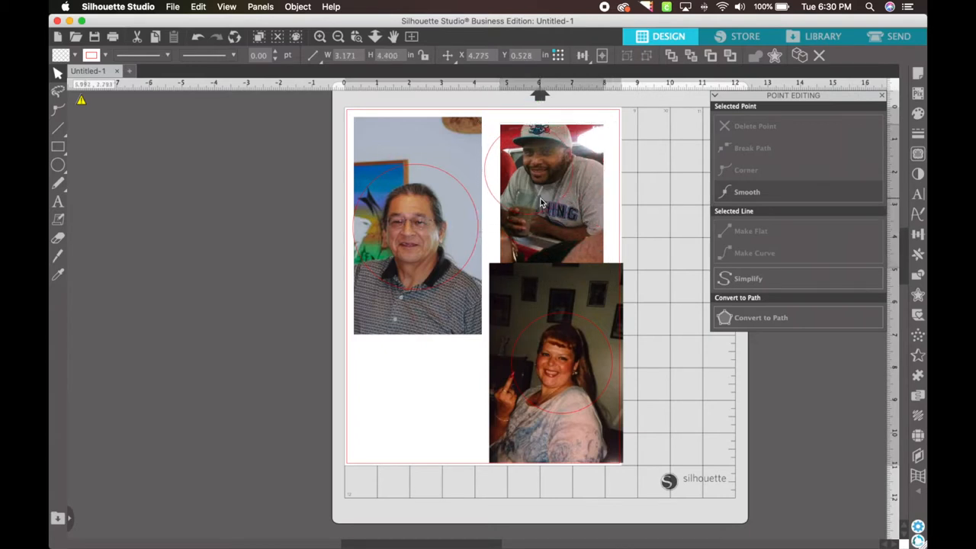
- Shift the top-right photo left and enlarge it so the face sits inside its circle
drag(551, 190, 534, 198)
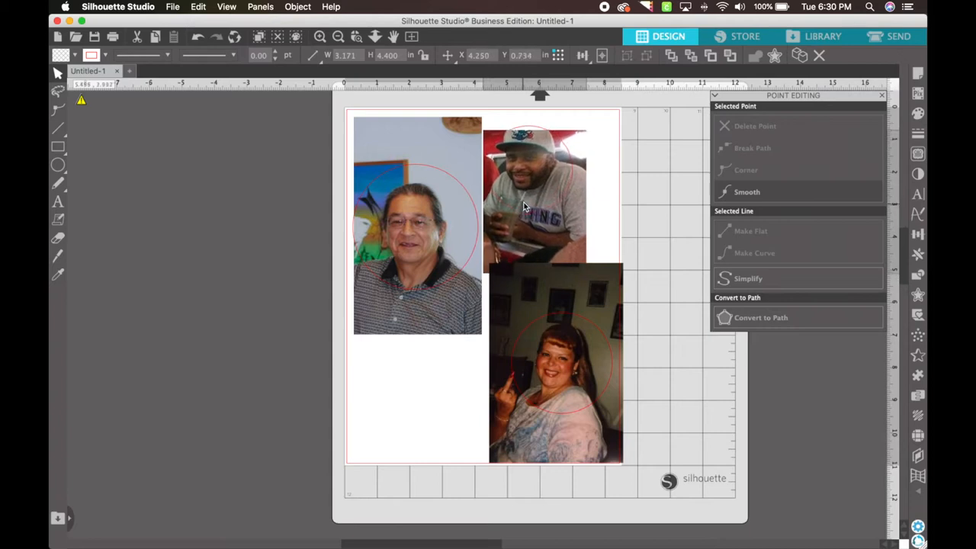
drag(534, 213, 538, 191)
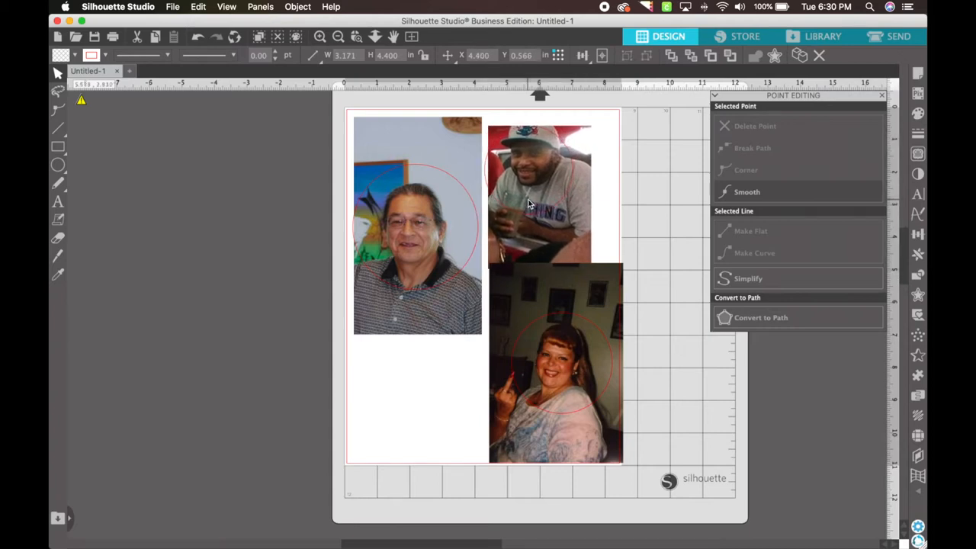
click(539, 190)
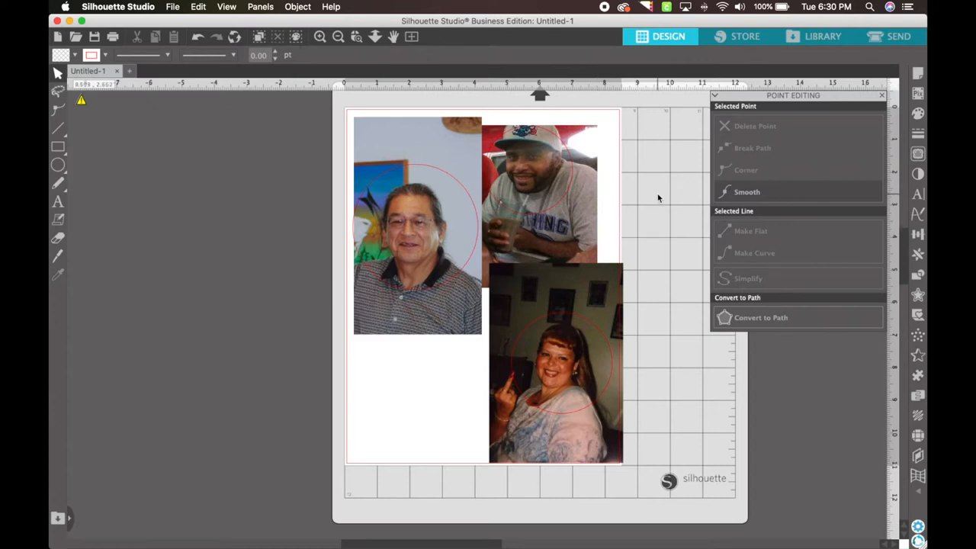
mouse_move(334, 132)
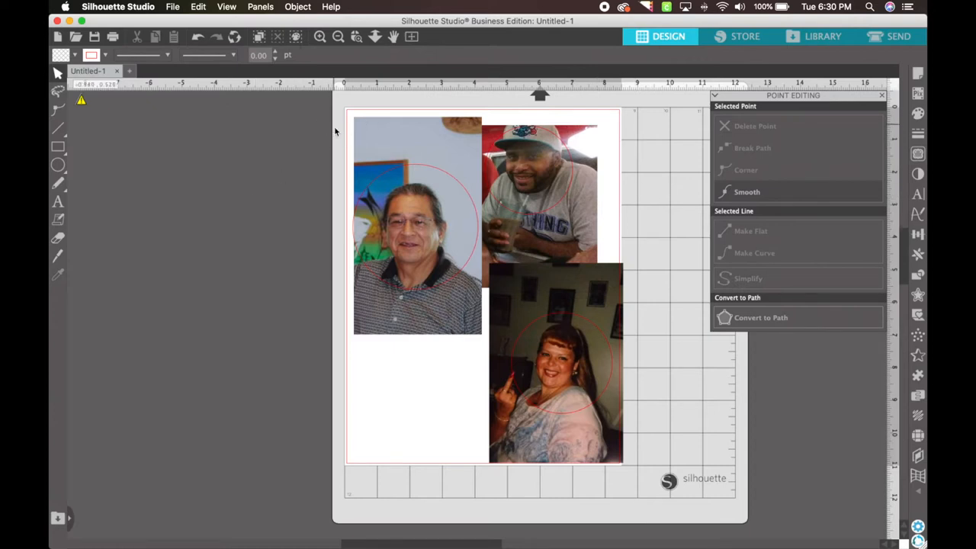
mouse_move(57, 72)
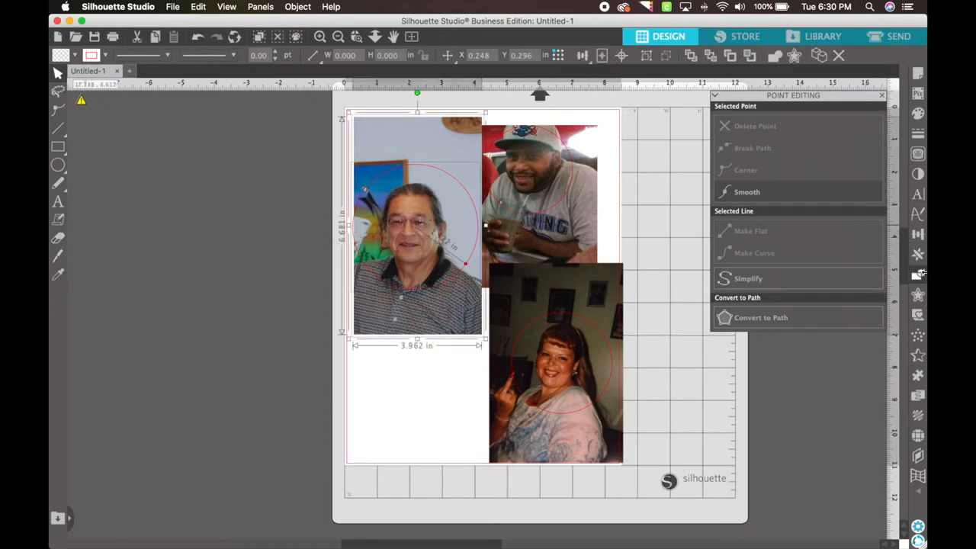
- Crop the top-right photo and the woman's photo to their circles via the Modify panel
click(918, 276)
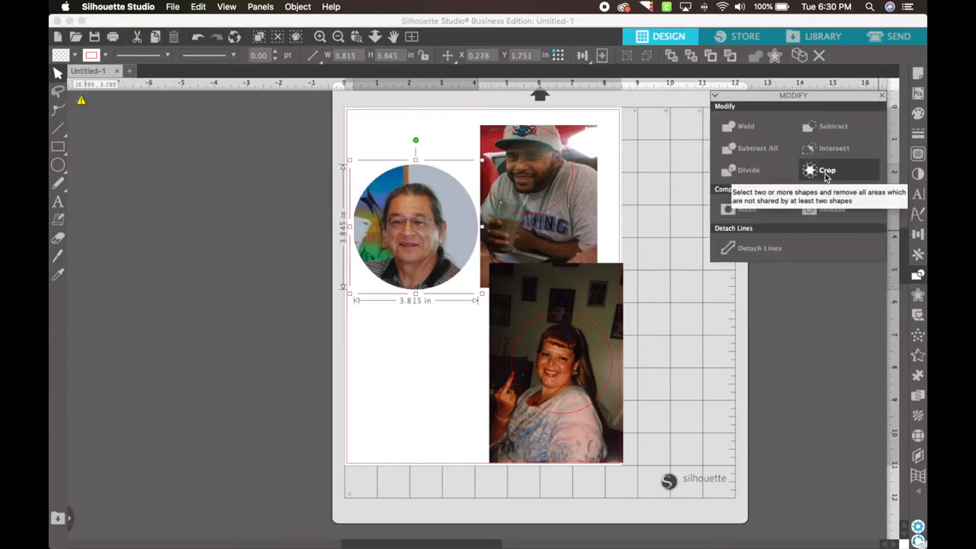
mouse_move(530, 114)
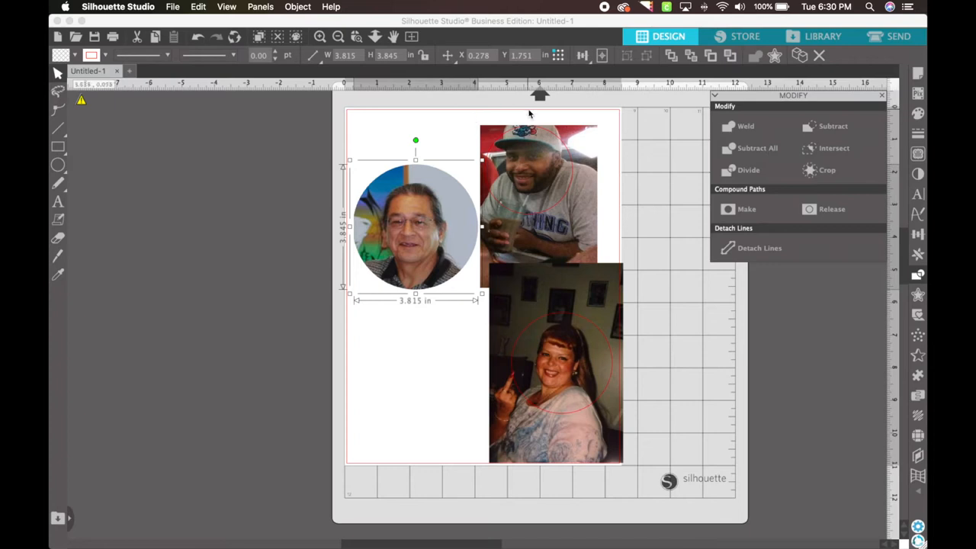
click(539, 190)
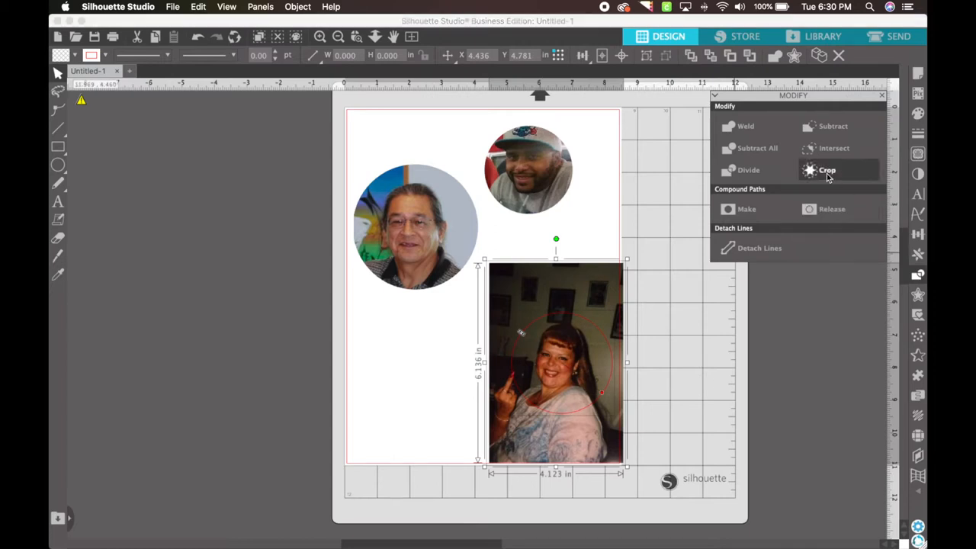
click(826, 170)
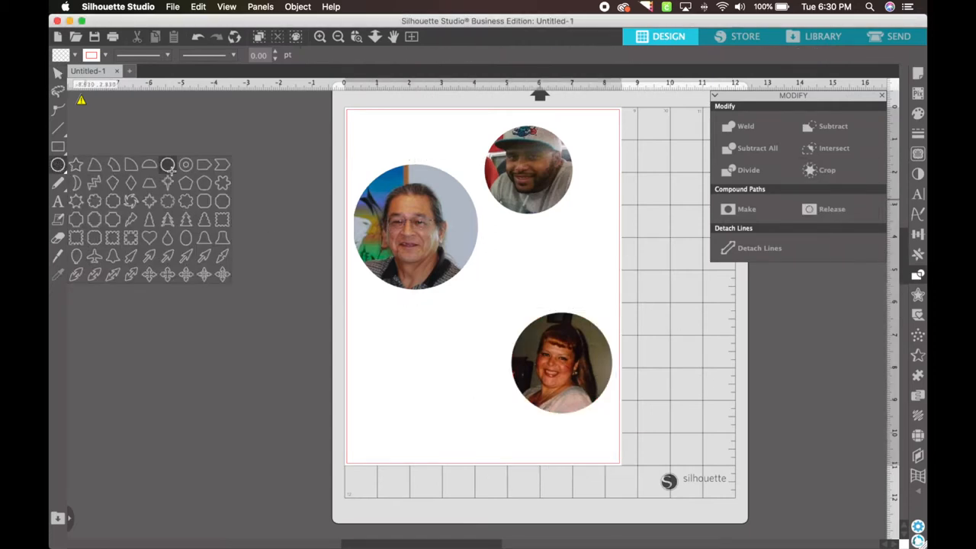
click(58, 165)
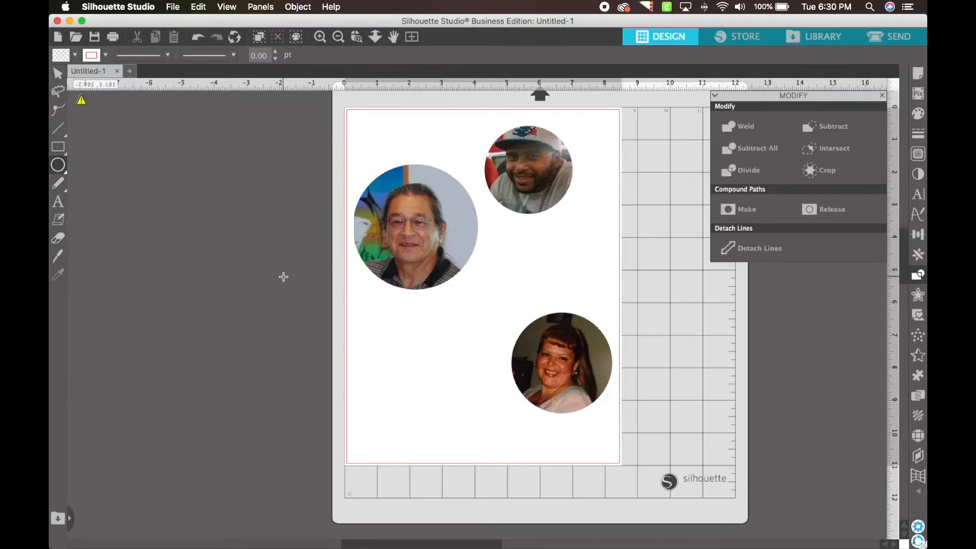
- Draw a small circle and set its size to 0.620 in near the top-left corner
drag(354, 298, 414, 355)
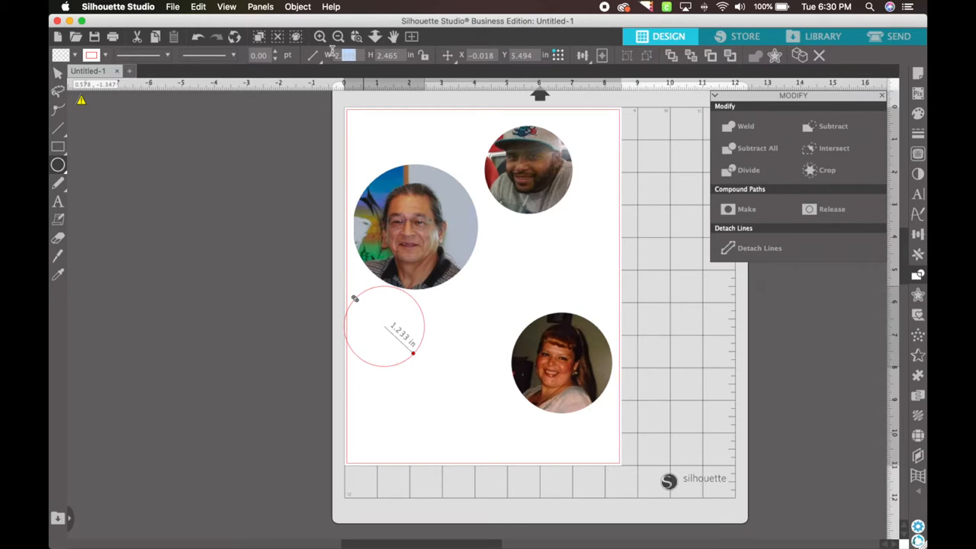
triple_click(340, 55)
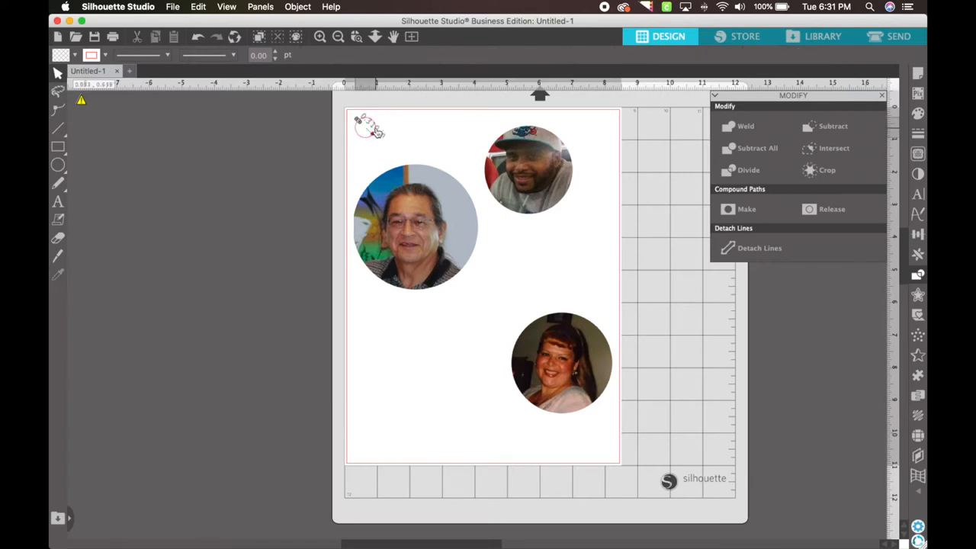
click(368, 127)
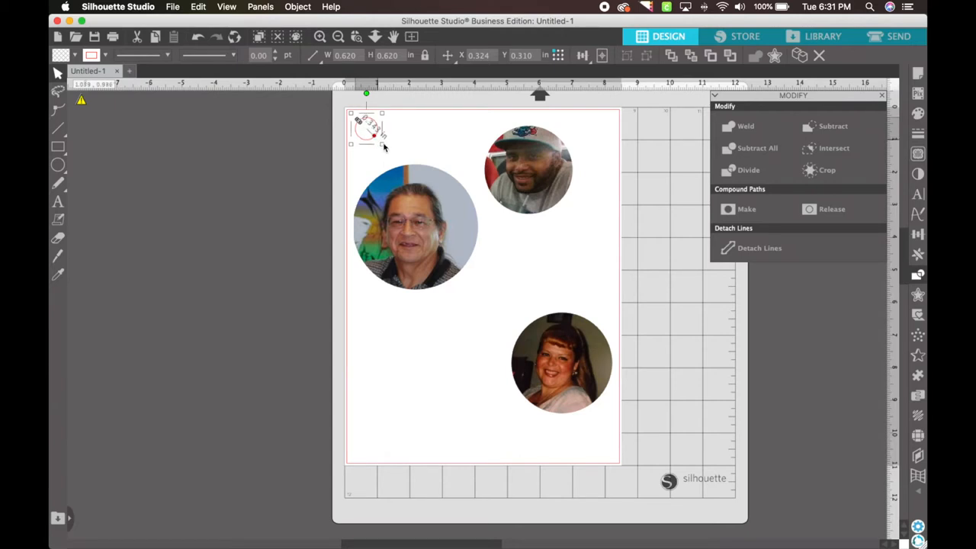
- Duplicate the 0.620 in circle twice and space the copies out in a row
drag(381, 145, 391, 155)
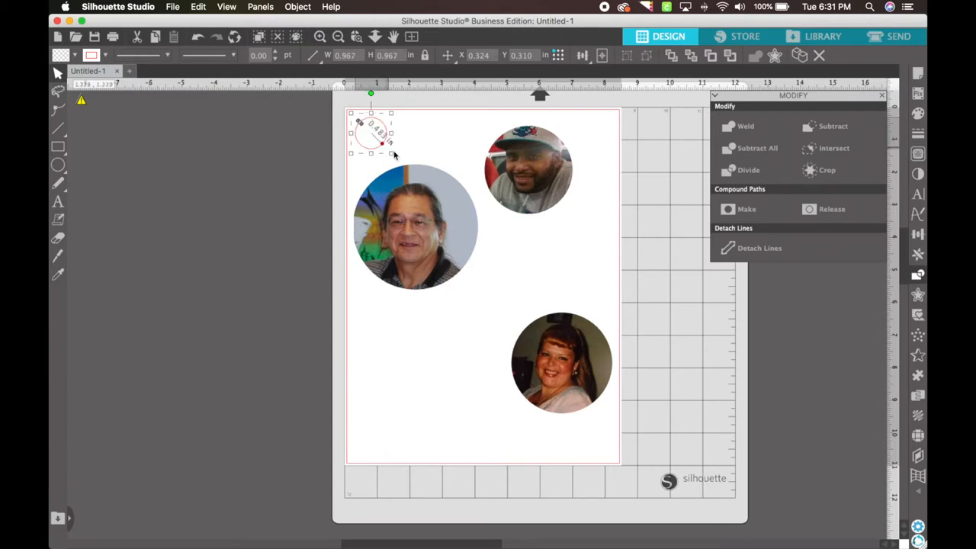
triple_click(346, 55)
text(0.620)
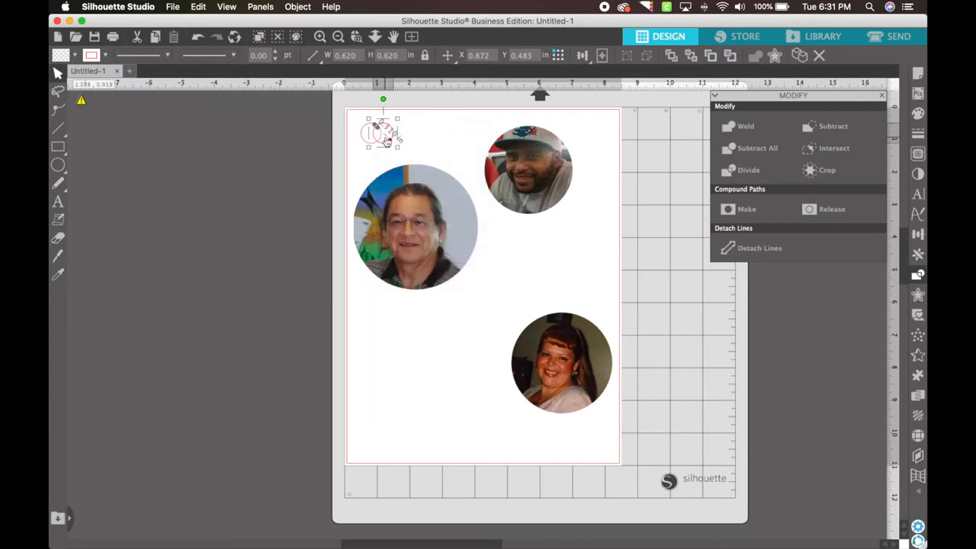
drag(381, 134, 394, 133)
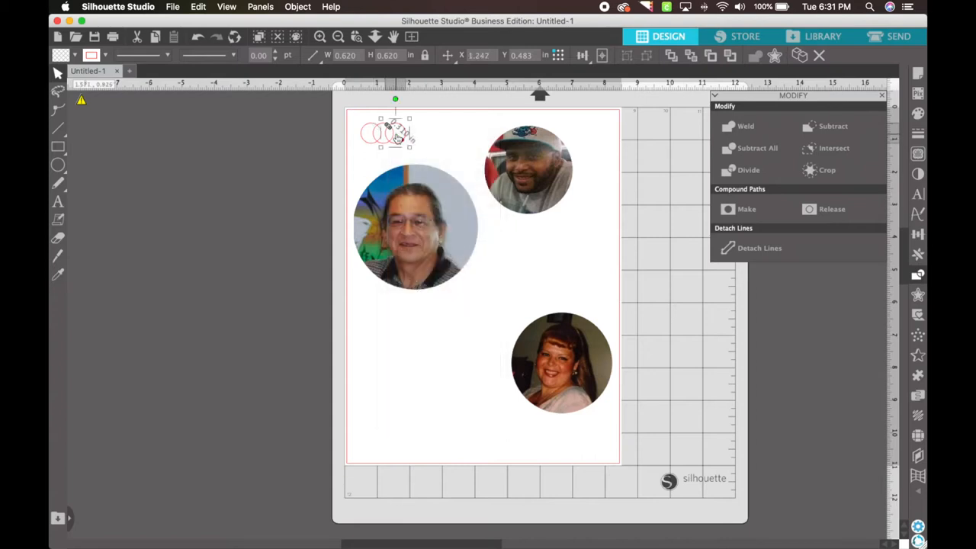
drag(395, 133, 439, 133)
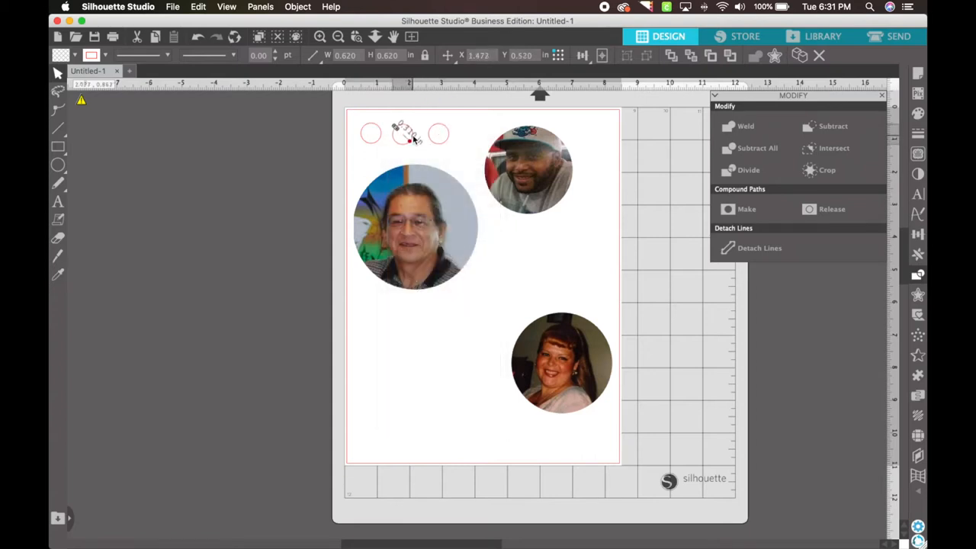
- Shrink the first photo to under an inch and place it over the first cut circle
click(415, 225)
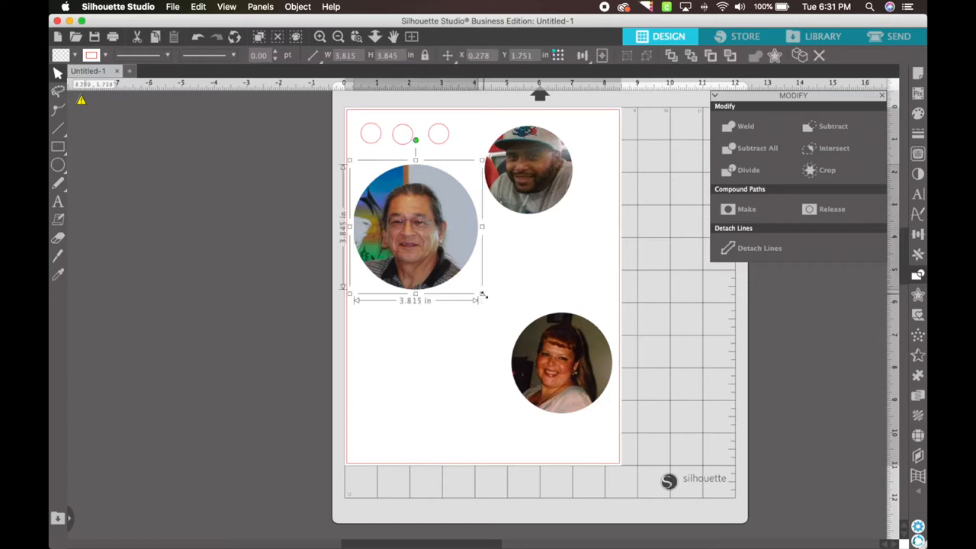
drag(482, 294, 387, 199)
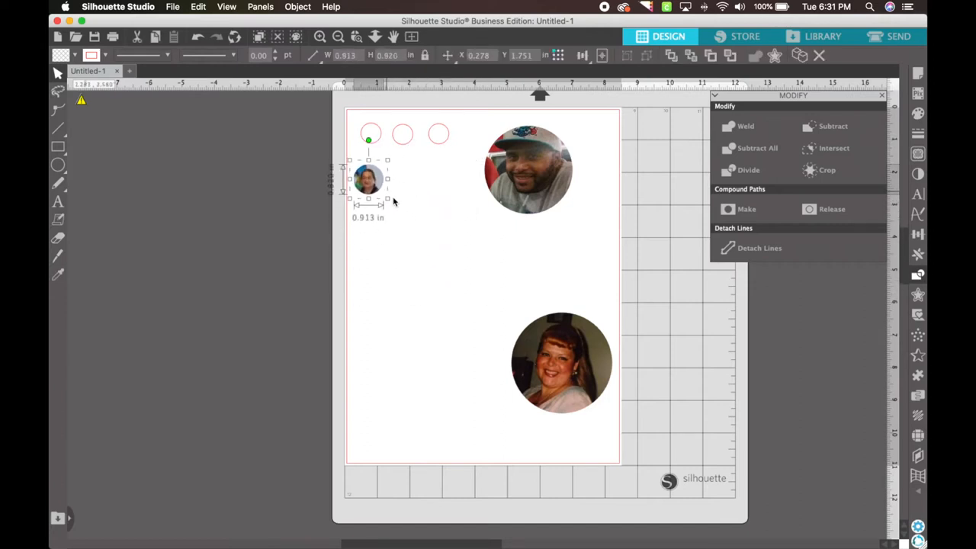
drag(369, 179, 370, 133)
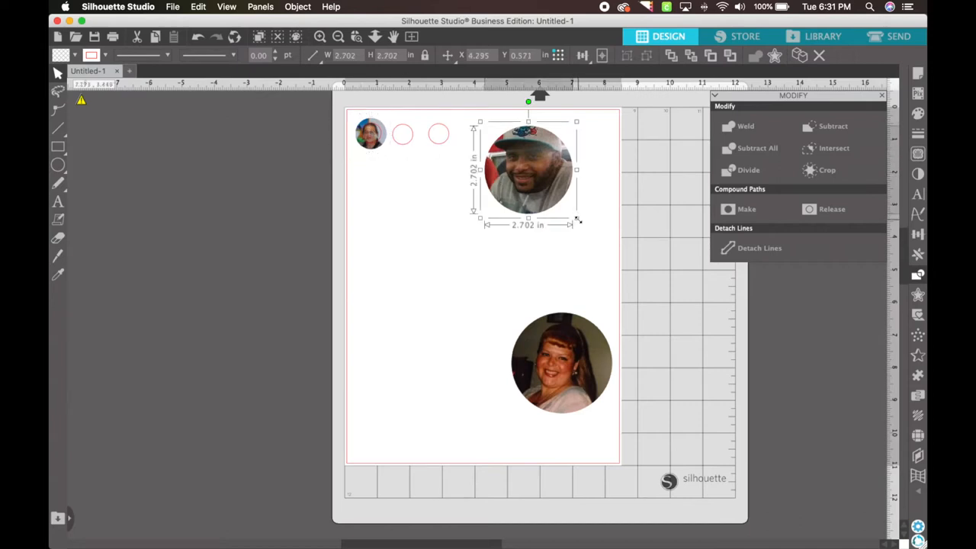
- Shrink the second photo to charm size and zoom in on the page
drag(577, 219, 463, 160)
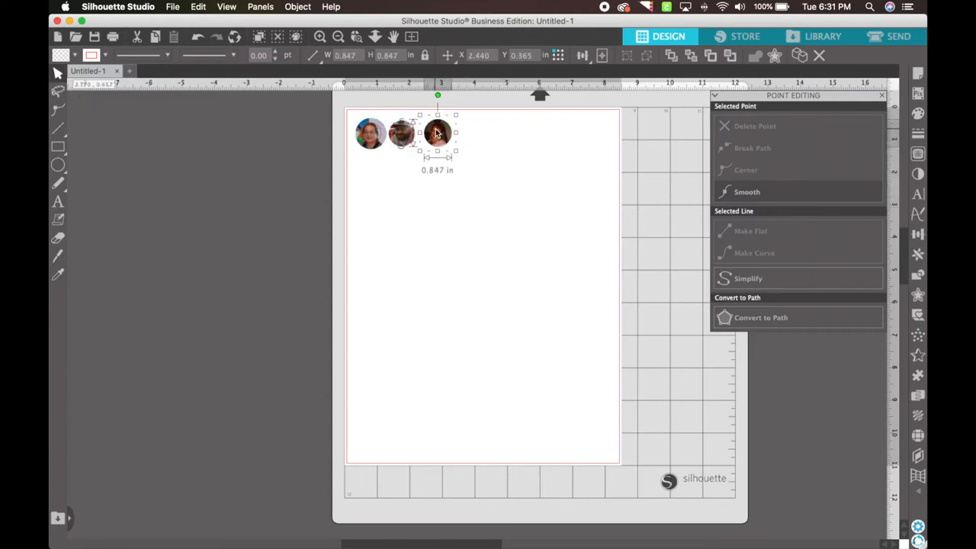
click(319, 36)
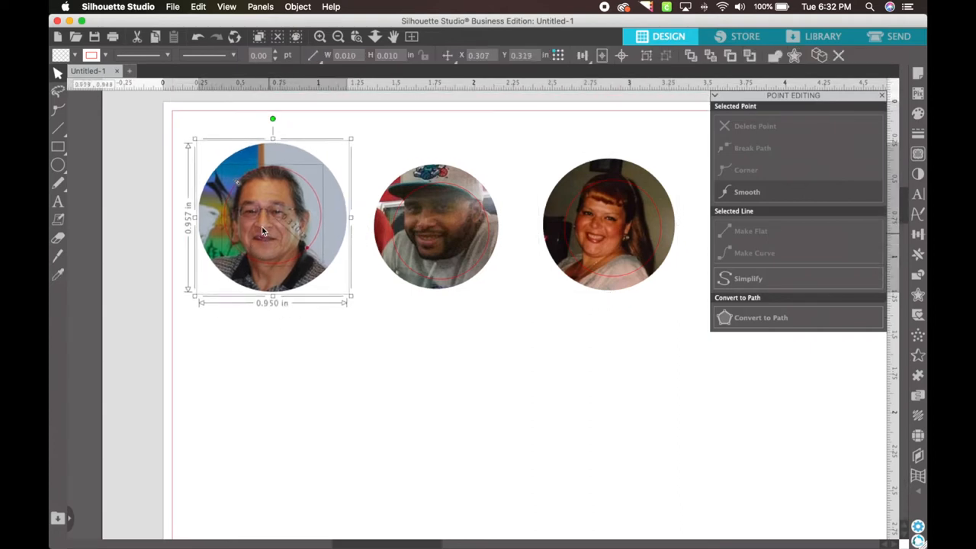
- Move the first photo toward the corner and shrink it to about 0.63 in
drag(272, 221, 253, 183)
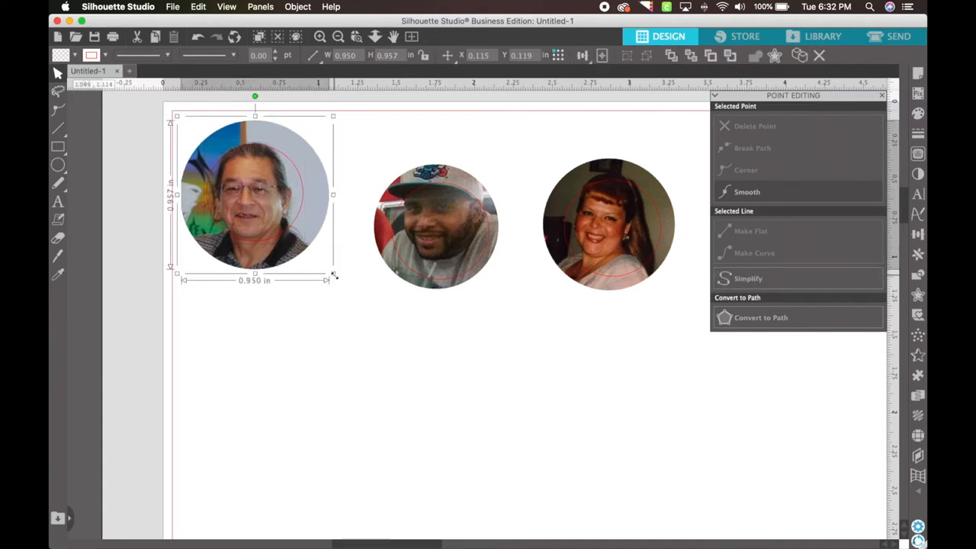
drag(333, 275, 301, 242)
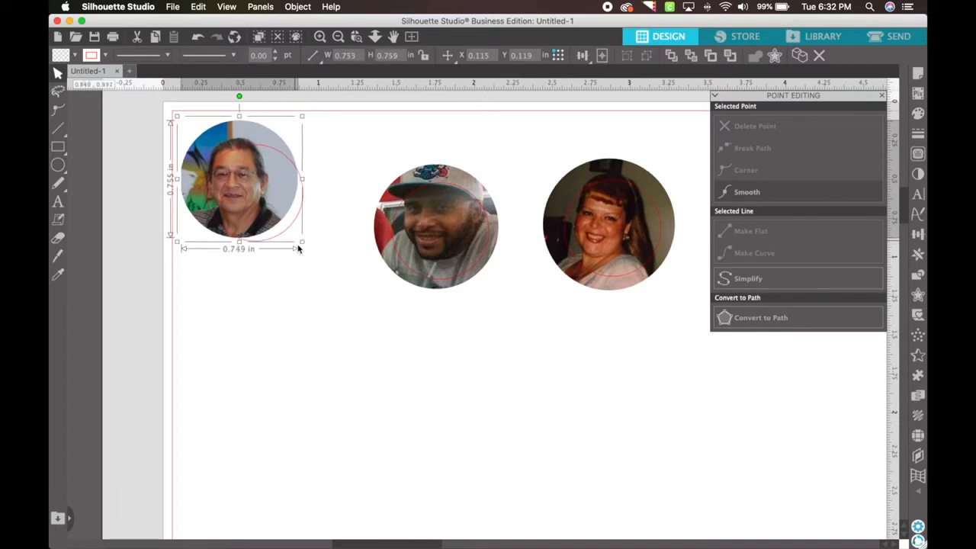
drag(301, 244, 291, 231)
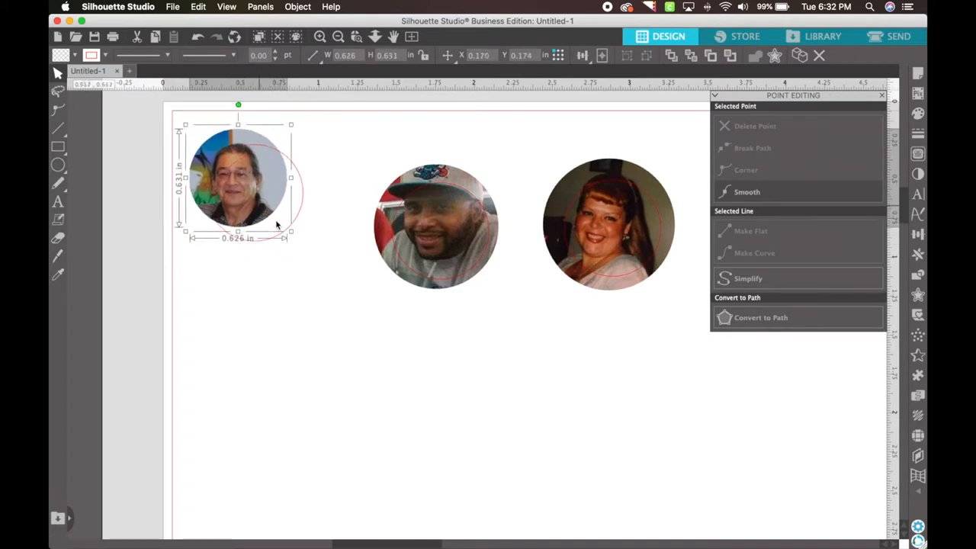
- Centre the first photo on its red cut circle and enlarge it to about 0.67 in
drag(238, 183, 252, 195)
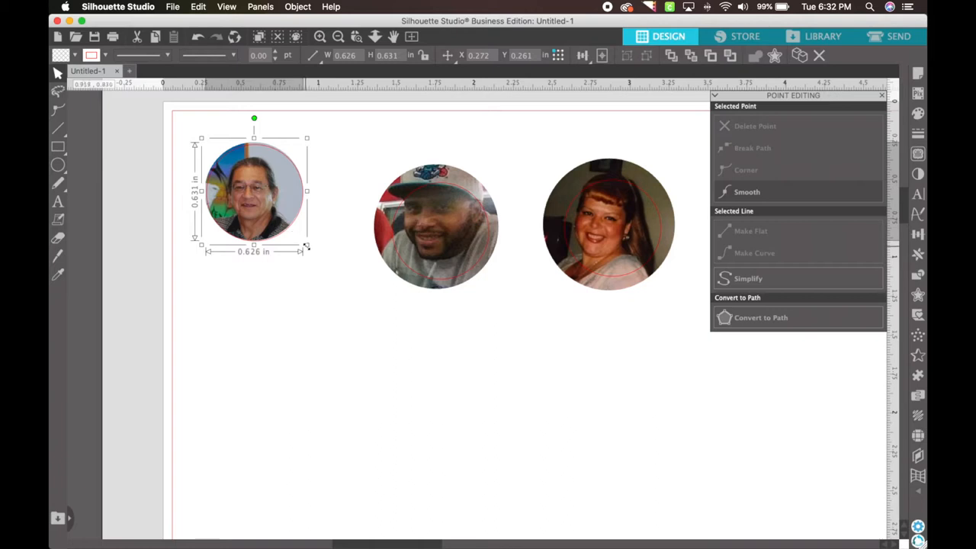
drag(307, 246, 313, 253)
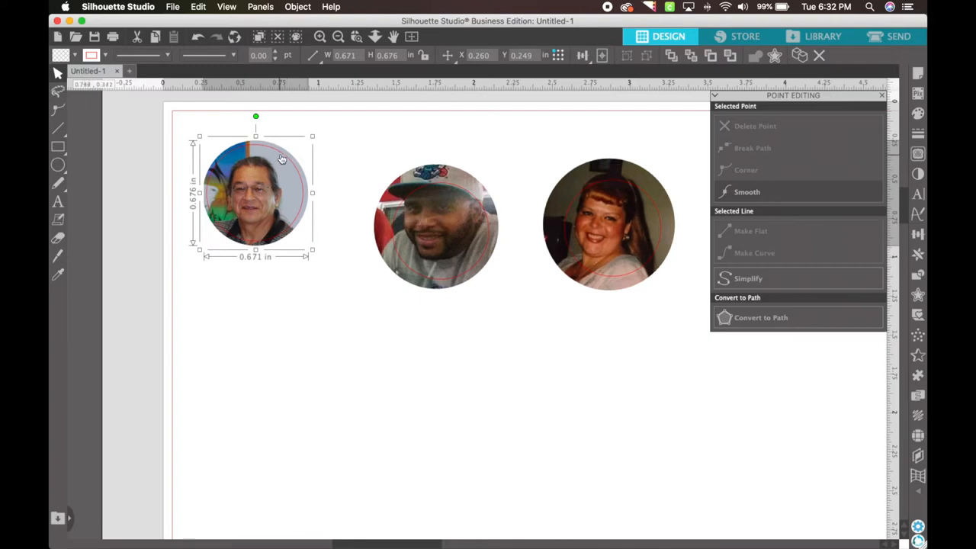
click(364, 350)
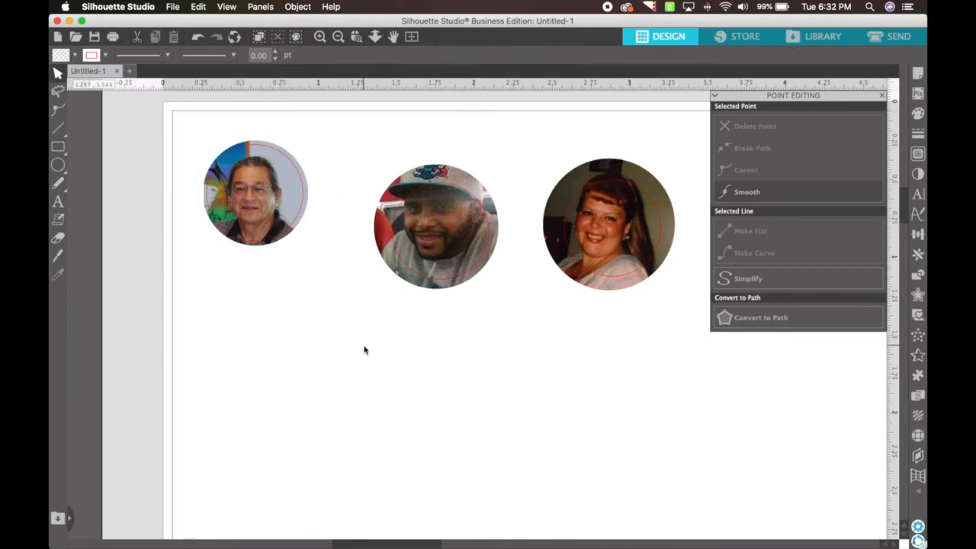
- Resize the second and third photos to just over their red cut circles, about 0.67 in
click(436, 225)
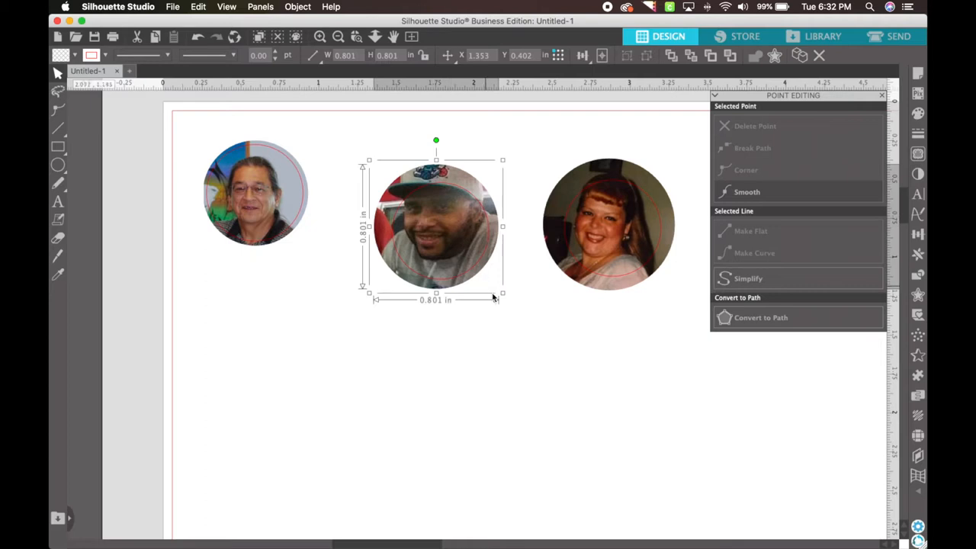
drag(502, 296, 485, 277)
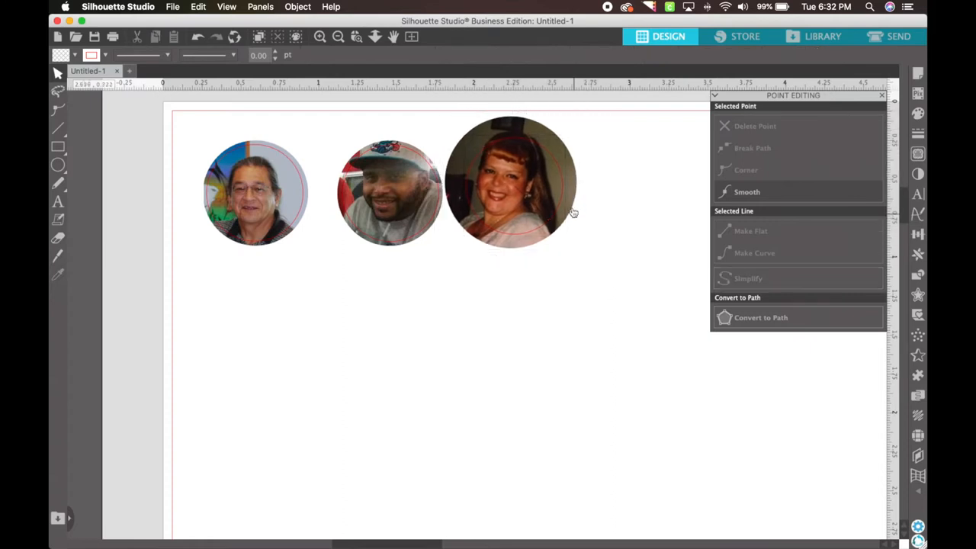
click(510, 181)
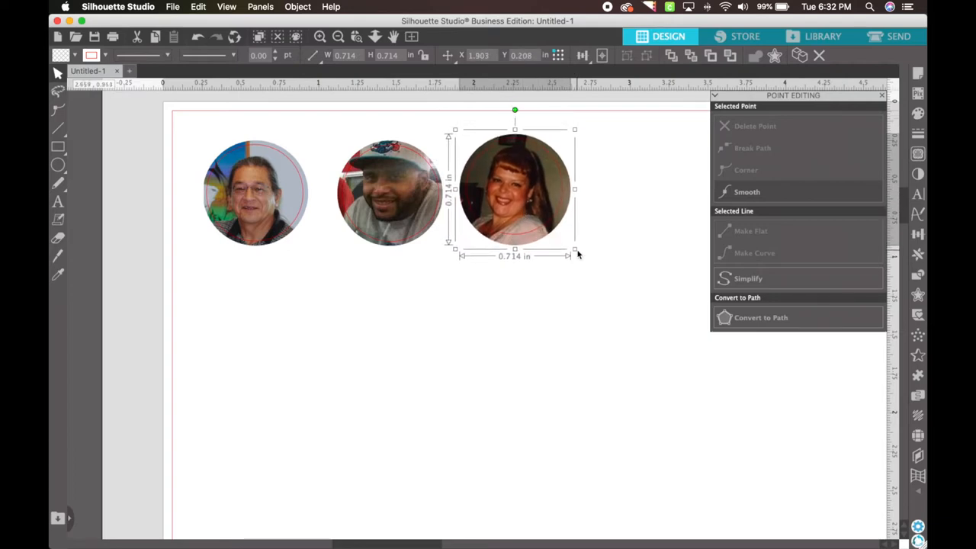
drag(574, 252, 569, 248)
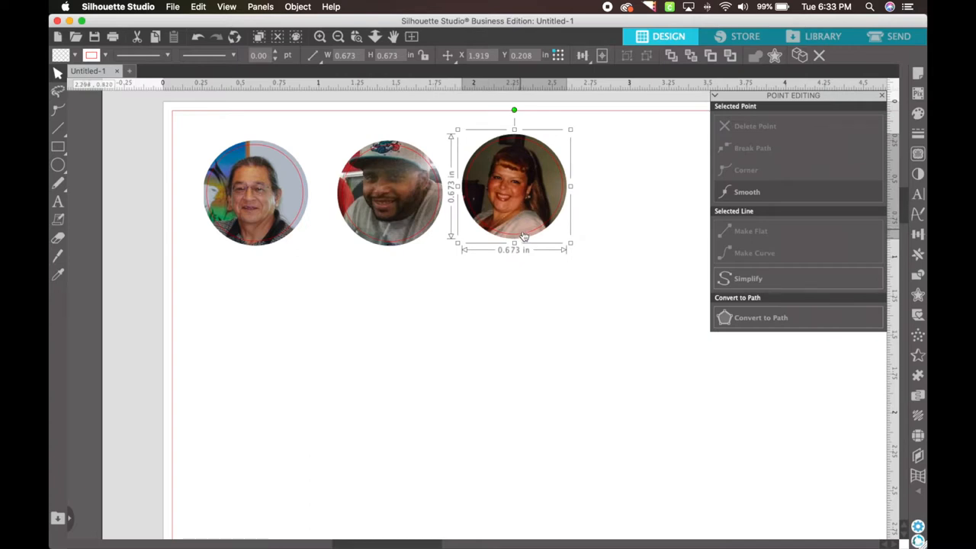
mouse_move(487, 128)
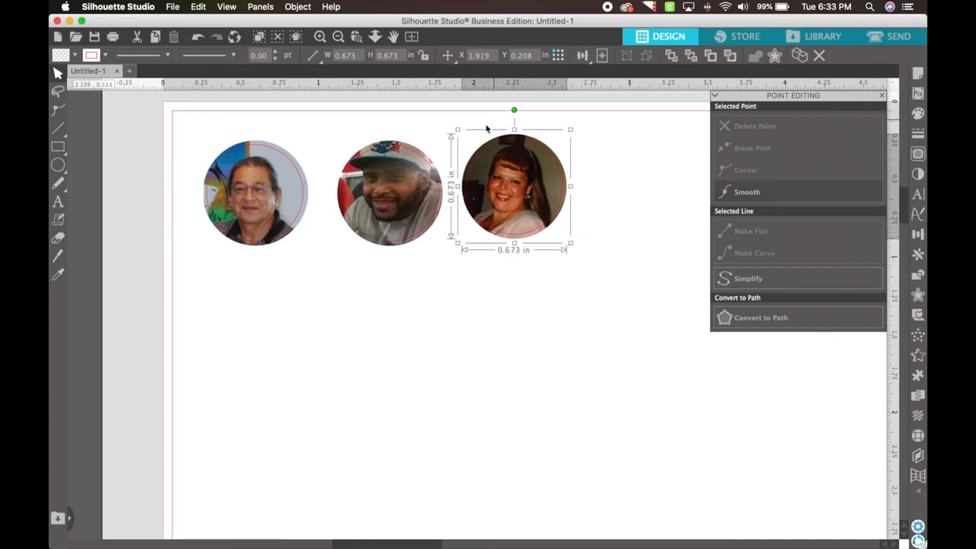
mouse_move(619, 253)
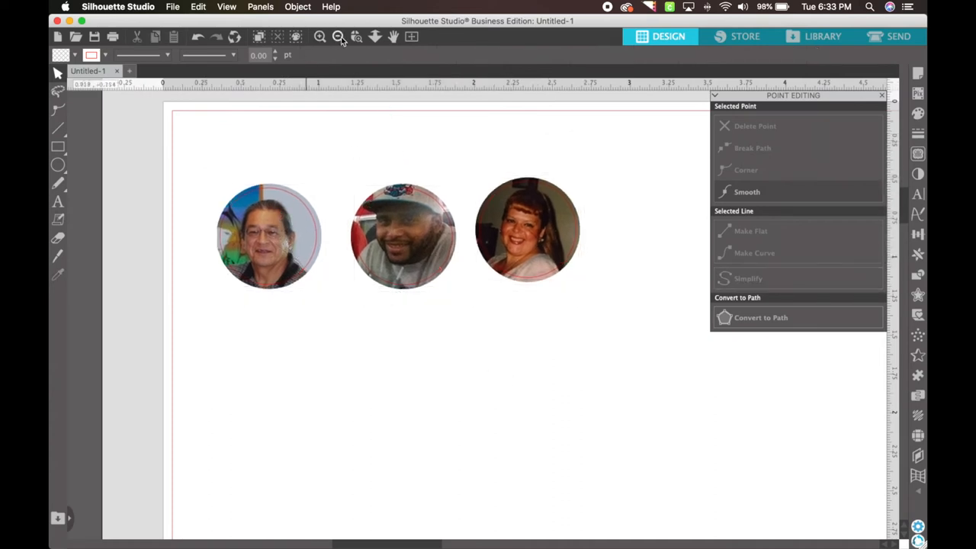
- Zoom out to the whole page and bring up the Page Setup settings
click(338, 36)
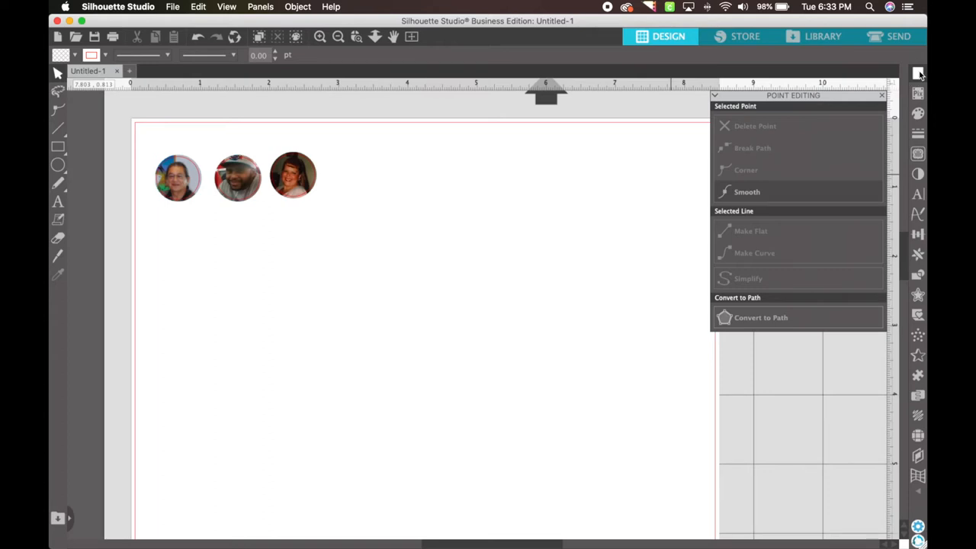
click(918, 73)
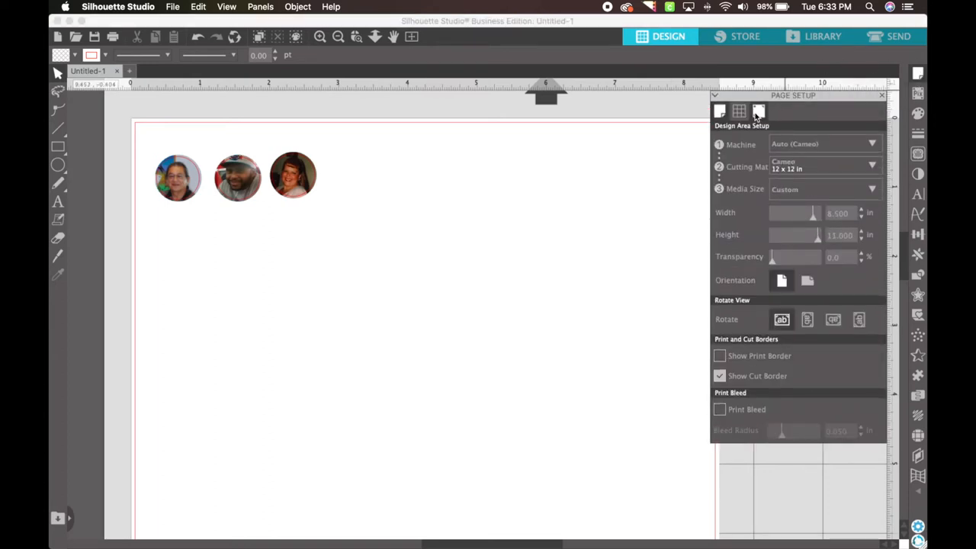
mouse_move(758, 111)
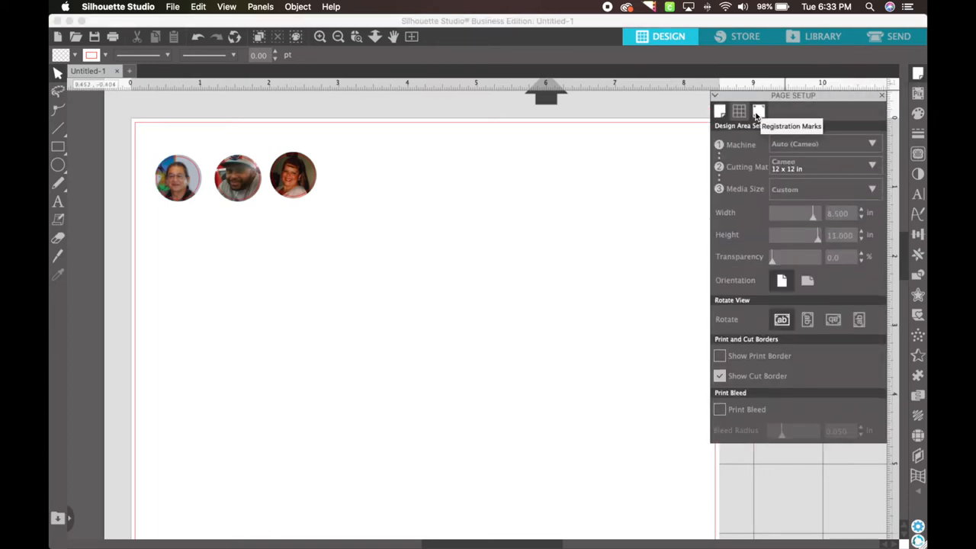
- Turn registration marks on in the Registration Marks settings
click(758, 111)
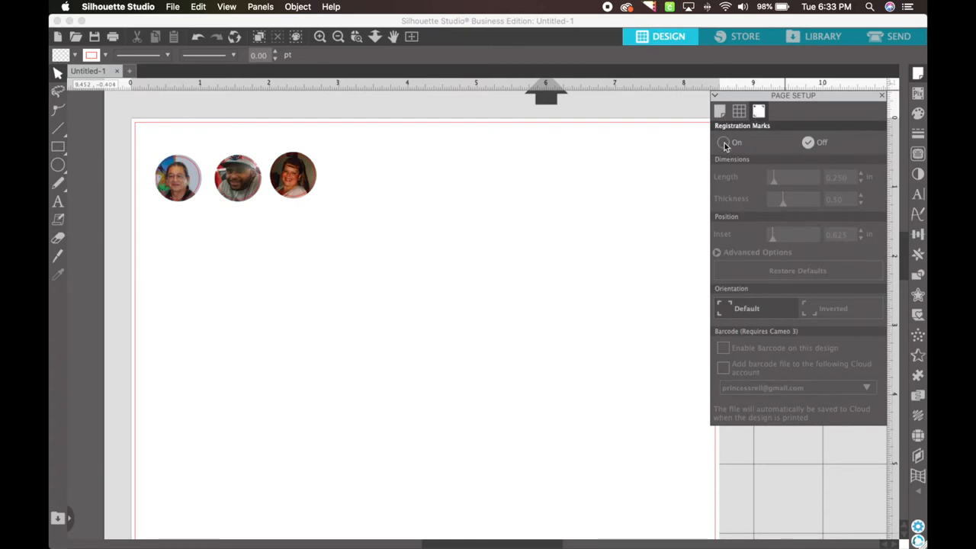
click(723, 142)
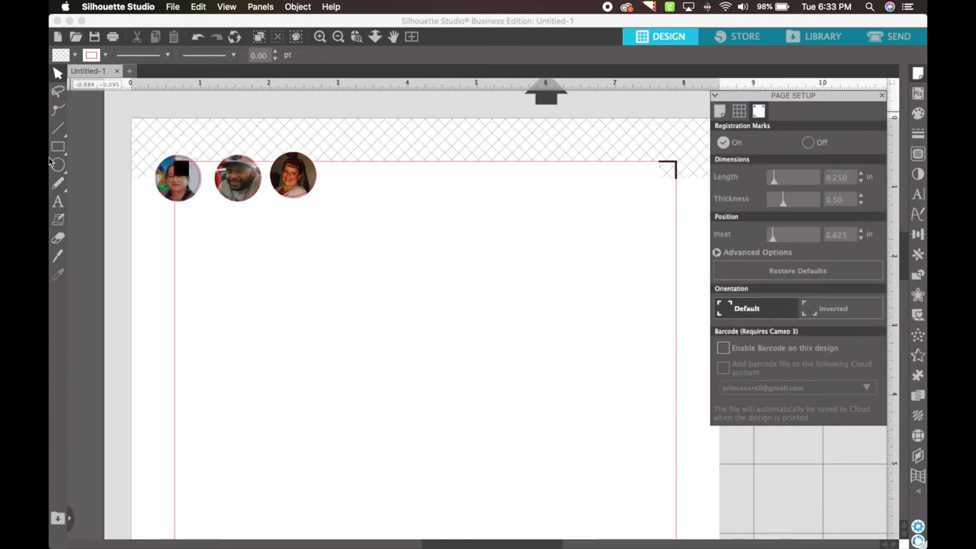
click(237, 177)
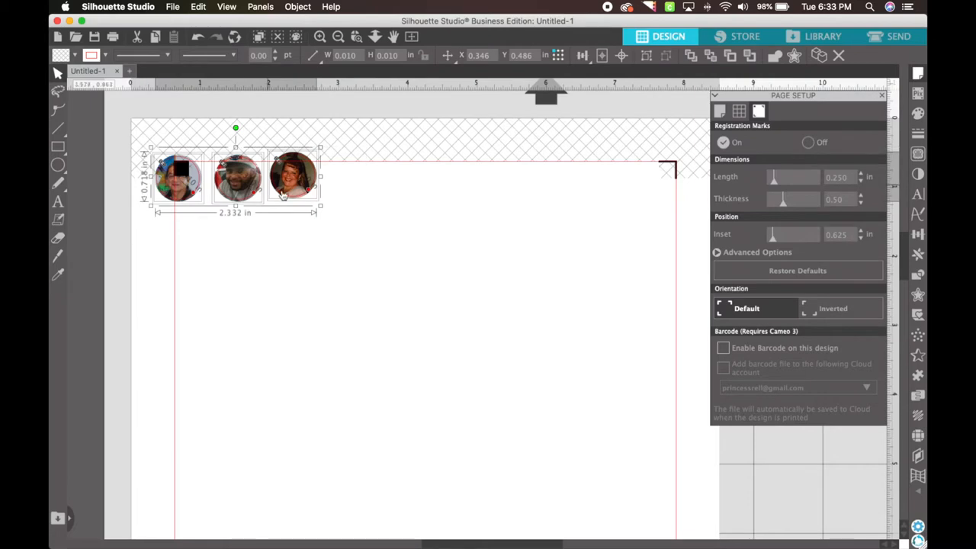
- Move the charms down clear of the no-print area and expand the per-side inset options
drag(235, 177, 270, 219)
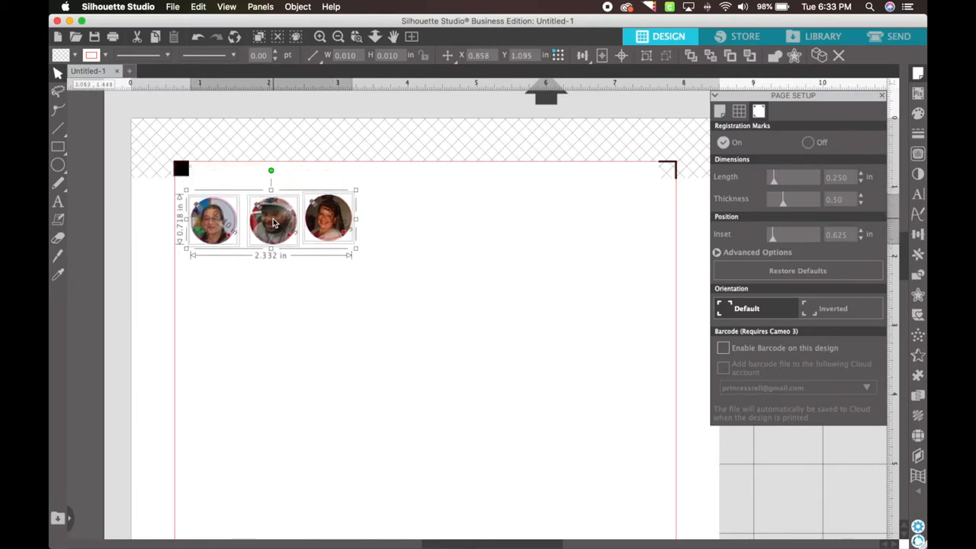
click(217, 183)
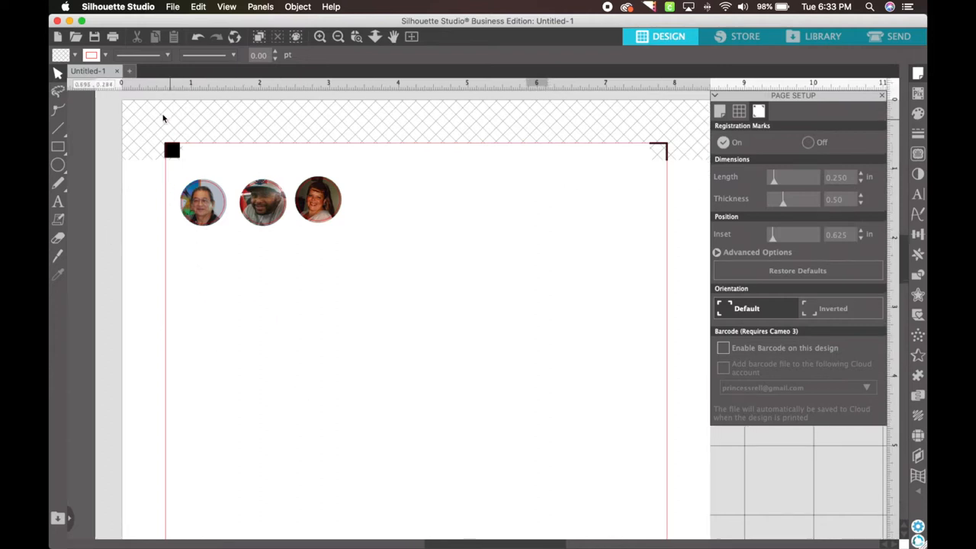
mouse_move(775, 190)
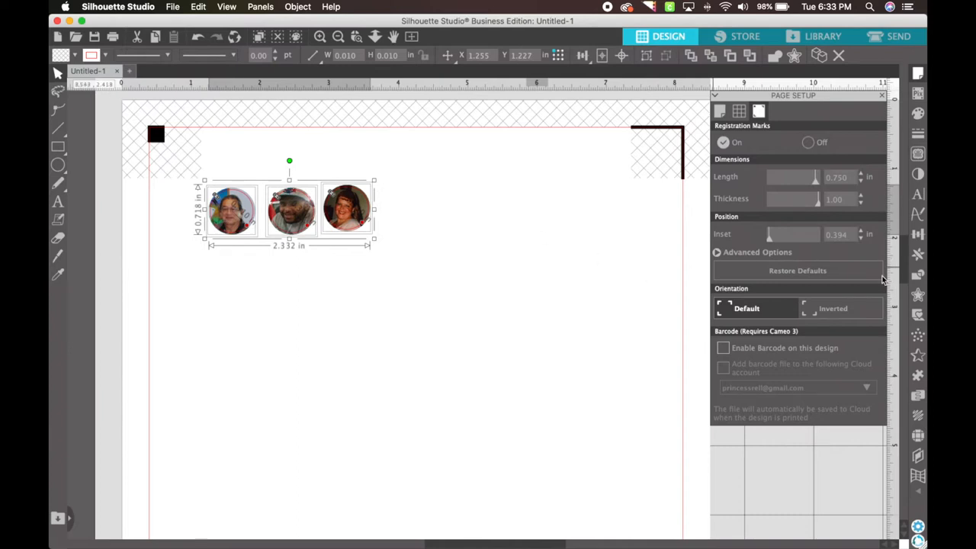
click(717, 251)
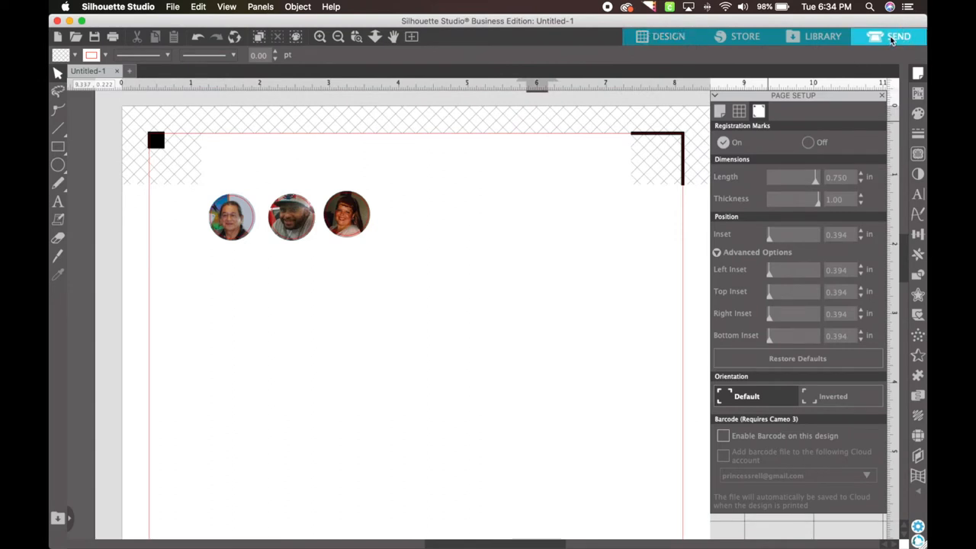
- Switch to the Send screen to preview the charms with registration marks and cardstock material
click(898, 36)
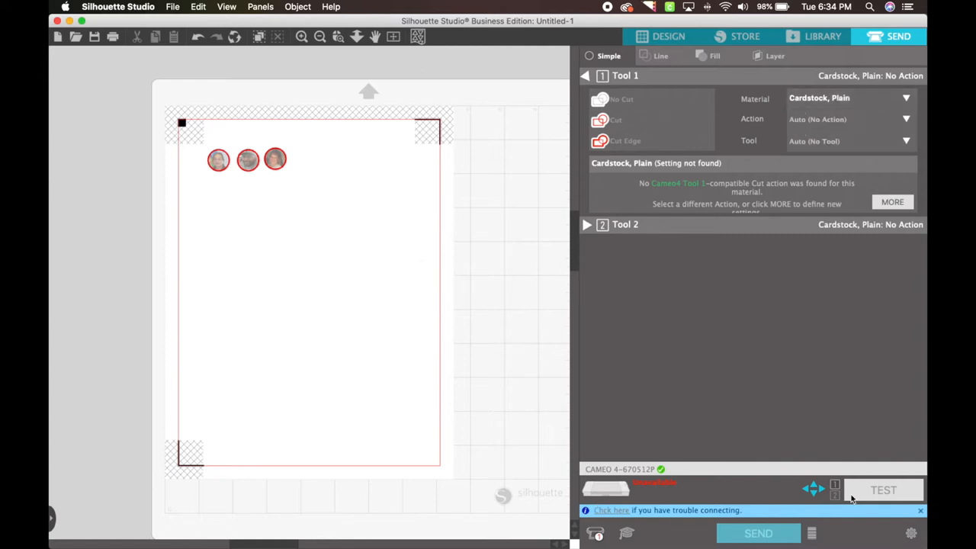
mouse_move(823, 430)
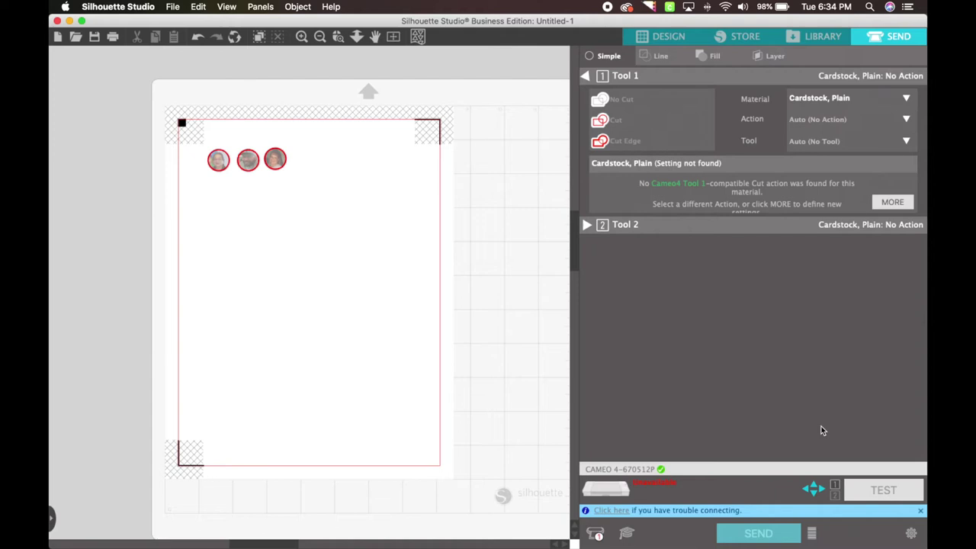